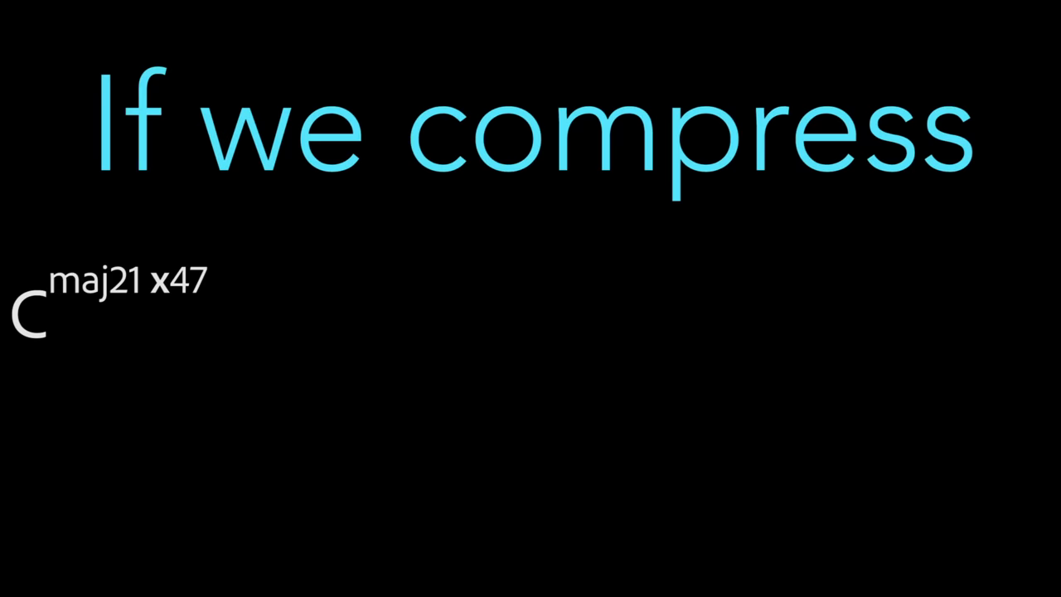
type("#45x43#41x39#37#35")
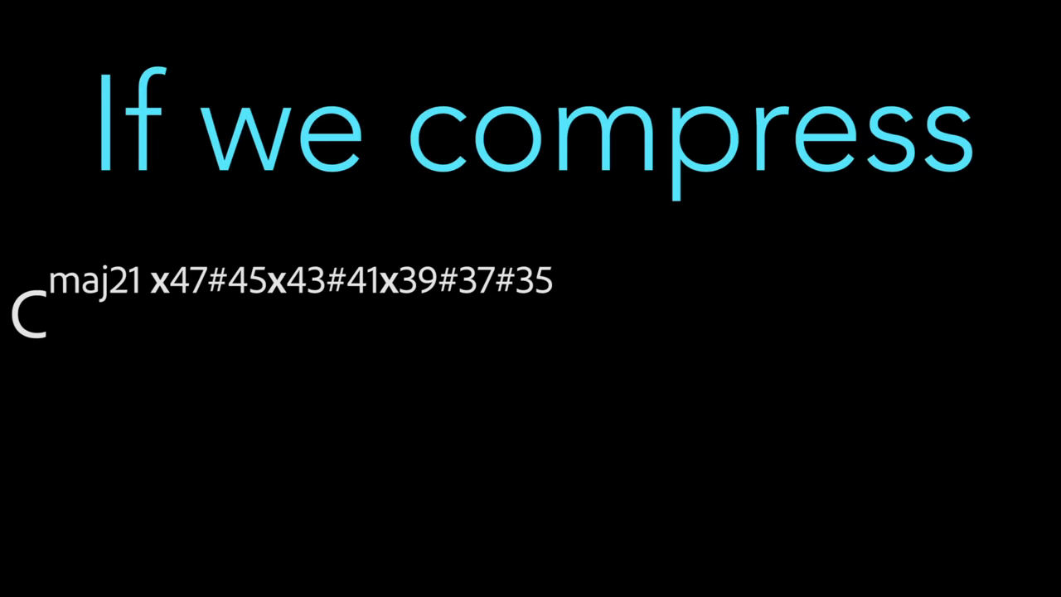